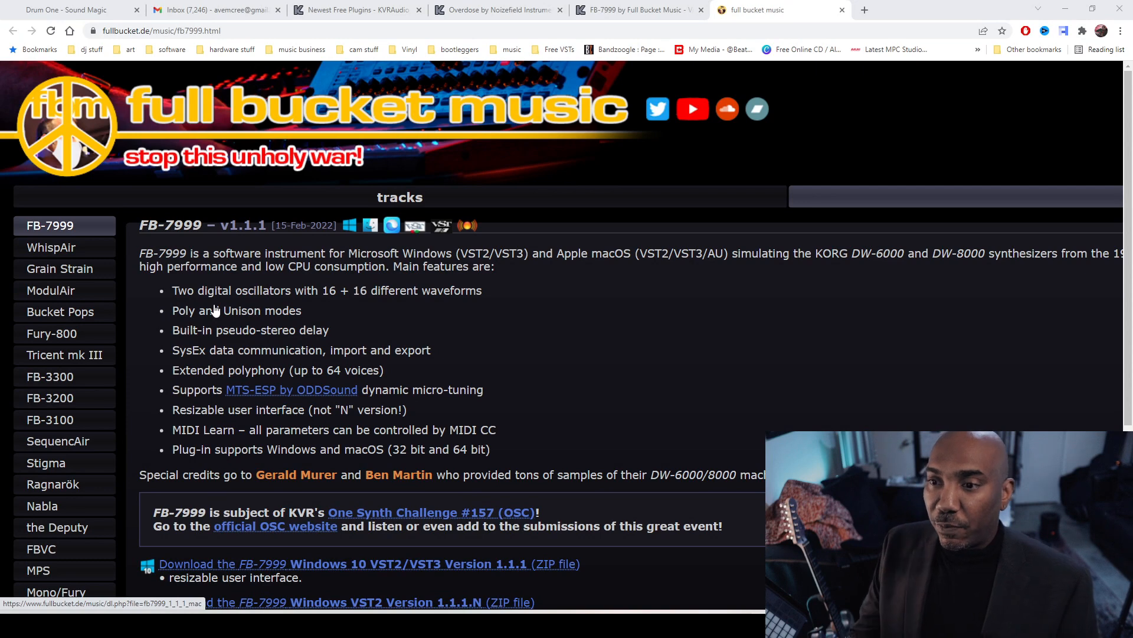
pyautogui.moveTo(412, 317)
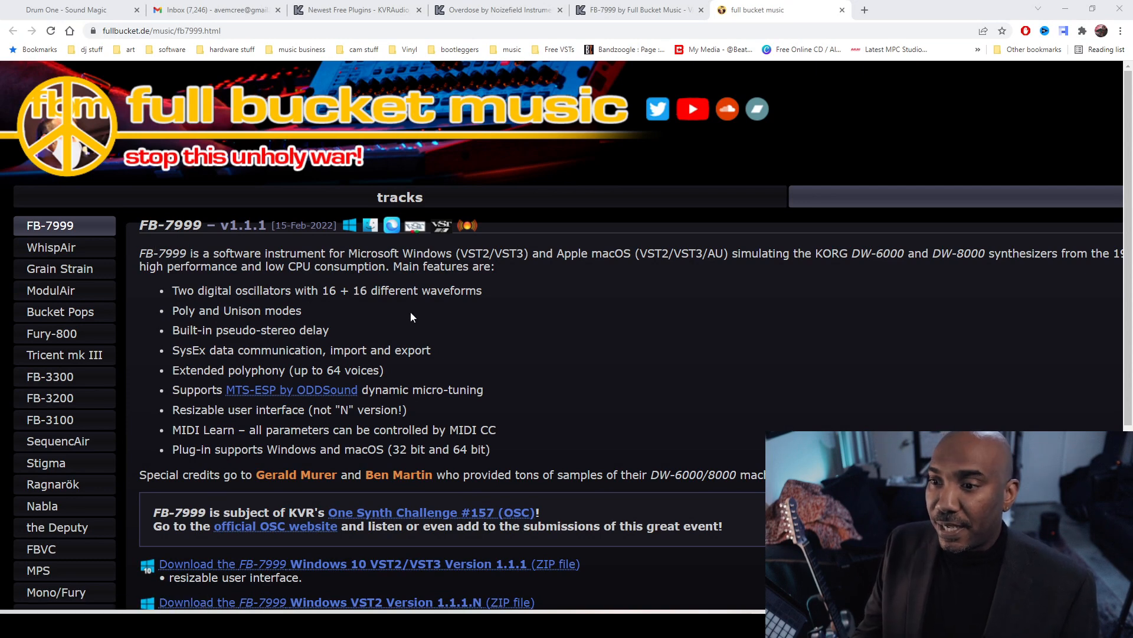
pyautogui.moveTo(588, 335)
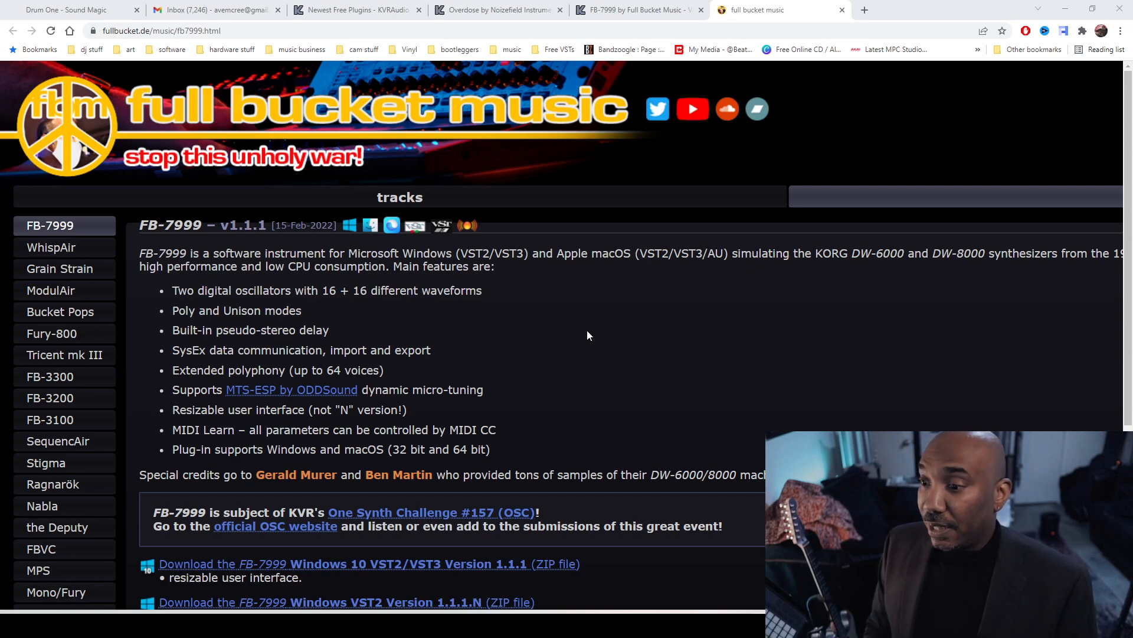
# Step: Download the FB-7999 Windows 10 VST2/VST3 Version 1.1.1 ZIP file
pyautogui.scroll(-3)
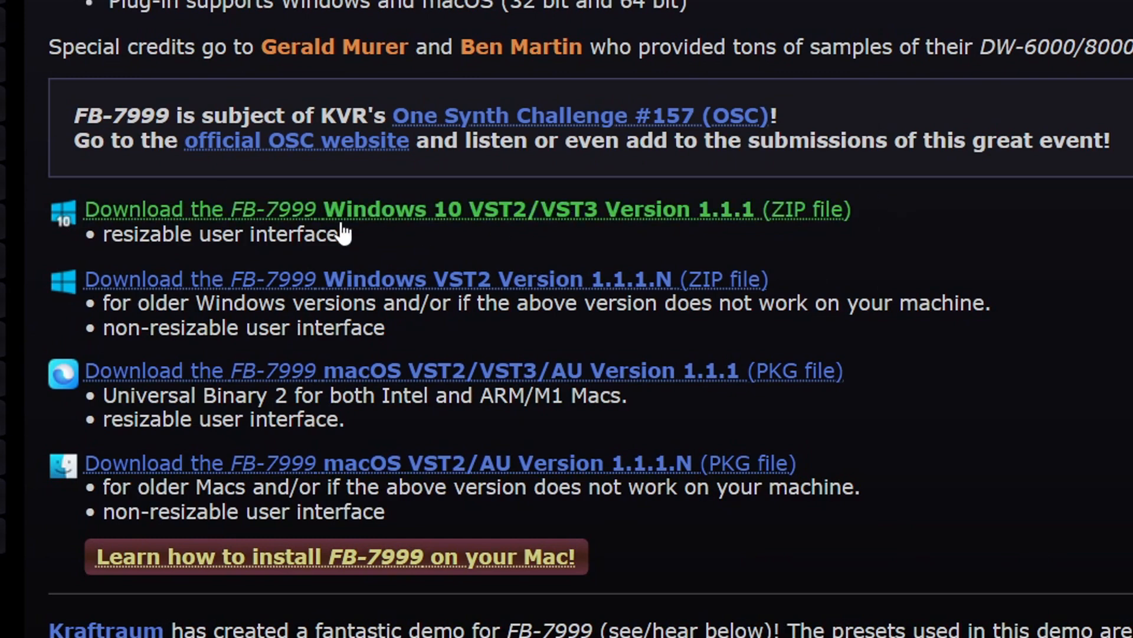
pyautogui.moveTo(345, 217)
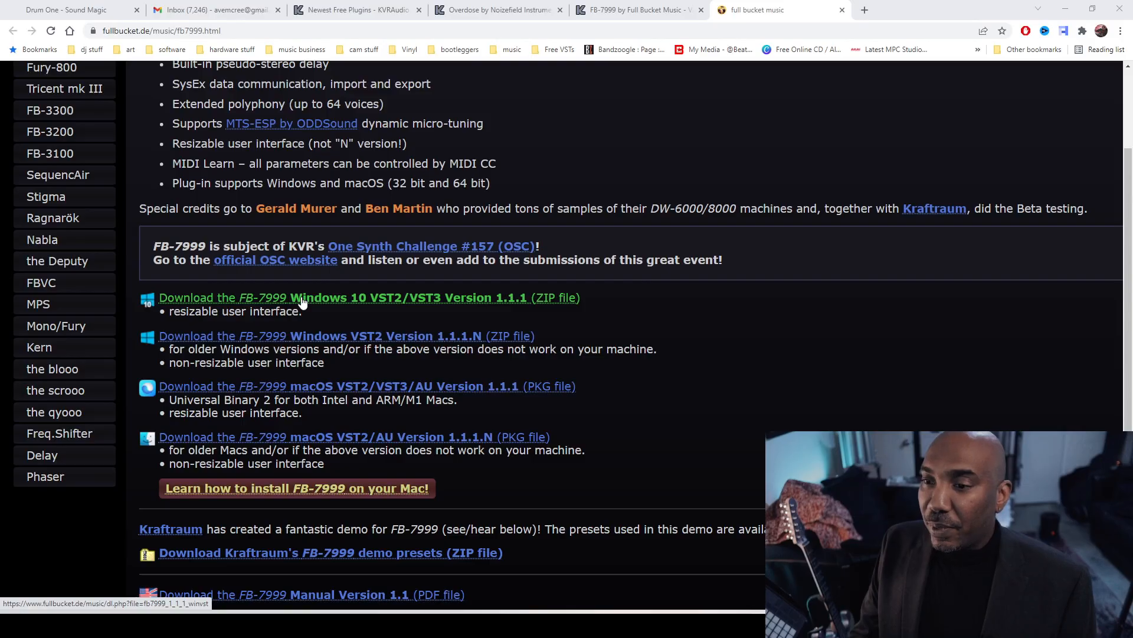
pyautogui.click(290, 297)
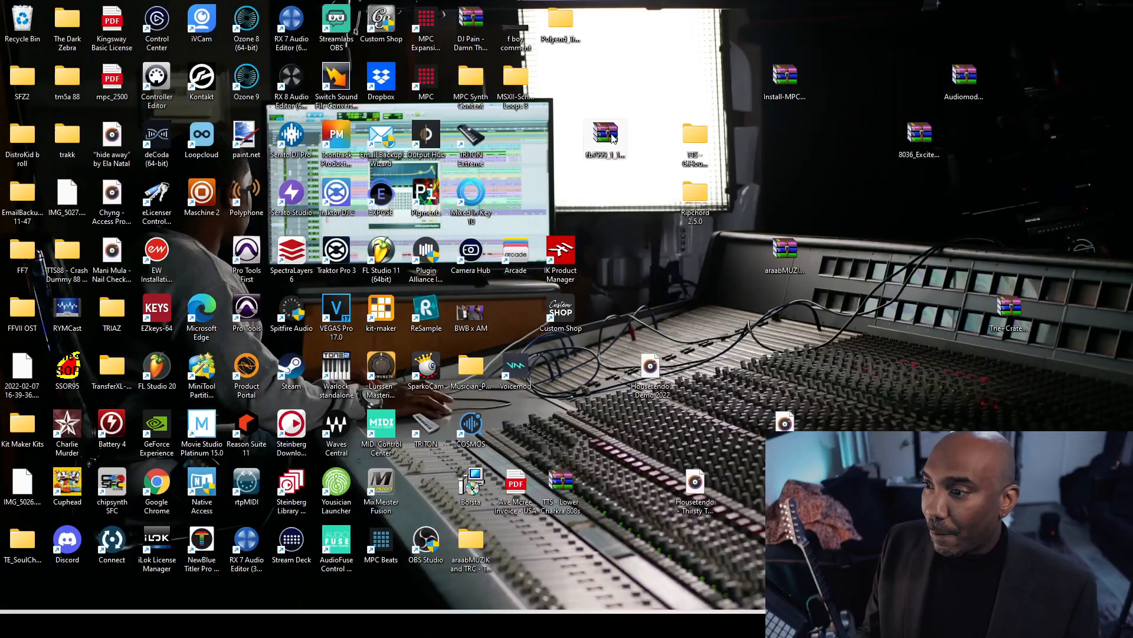
# Step: Extract the FB-7999 ZIP to the desktop, open fb7999_1_1_1 and select its files
pyautogui.rightClick(606, 137)
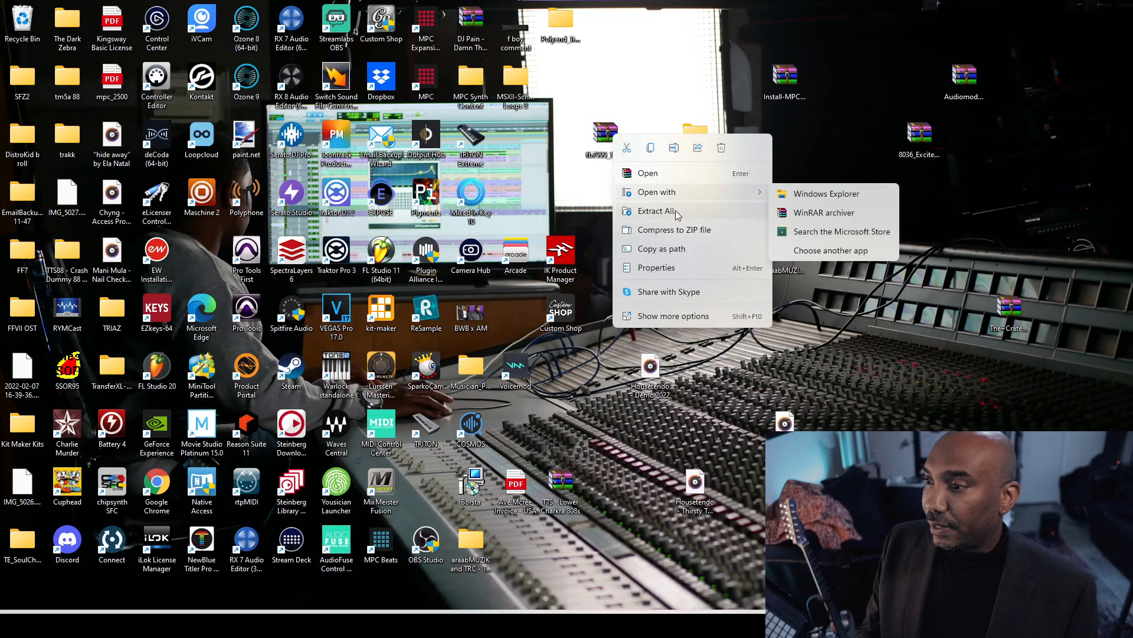
pyautogui.click(655, 210)
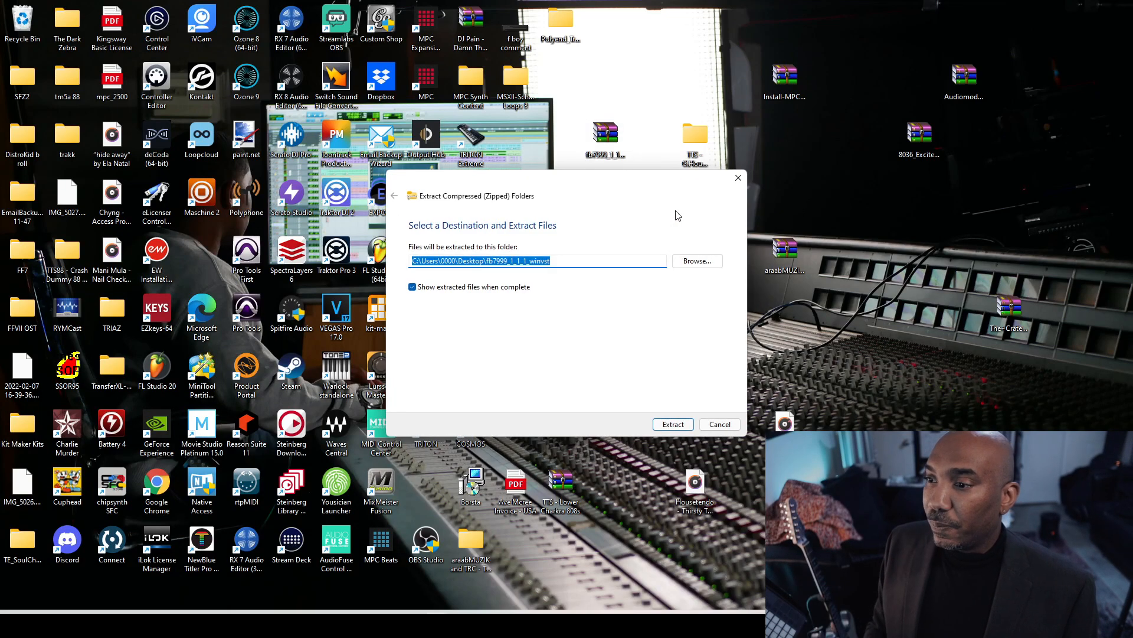
pyautogui.click(672, 424)
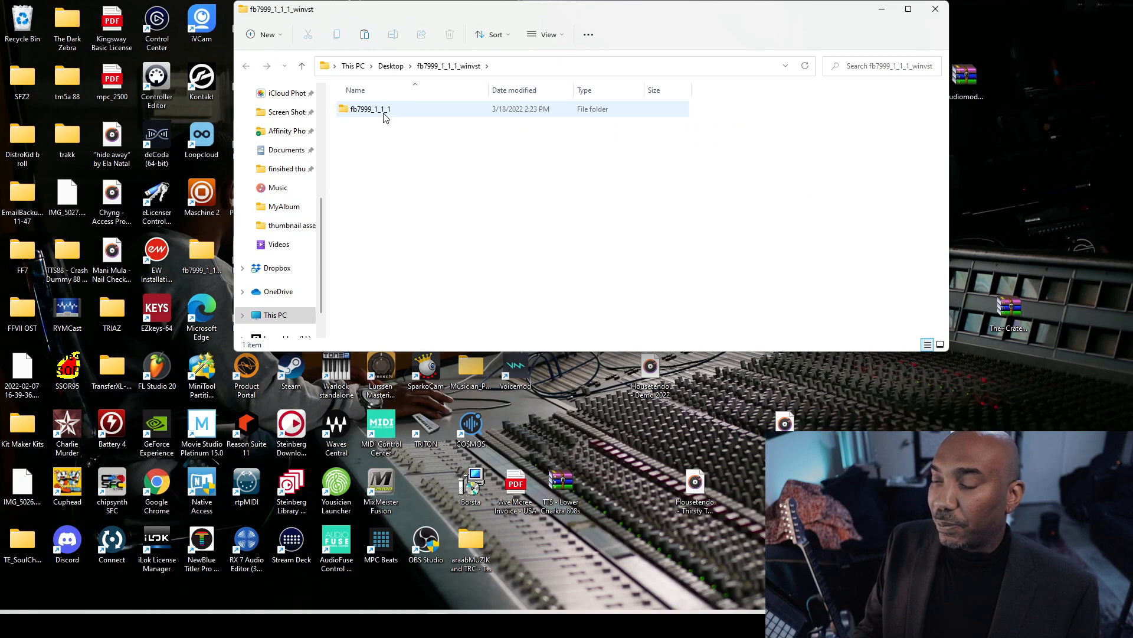
pyautogui.doubleClick(370, 108)
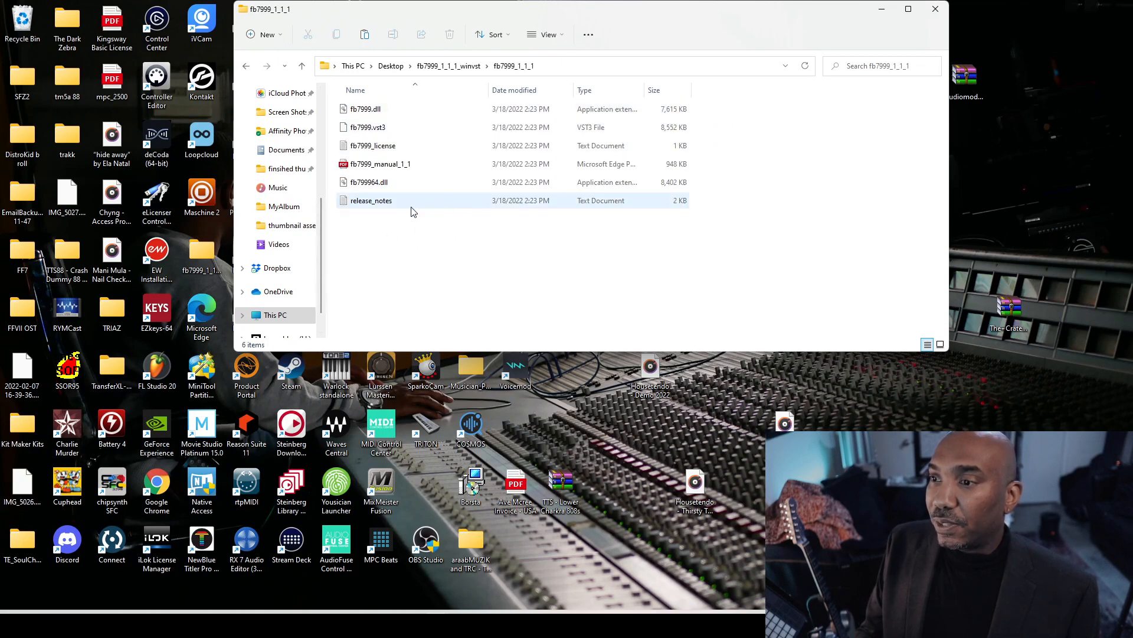
pyautogui.click(369, 182)
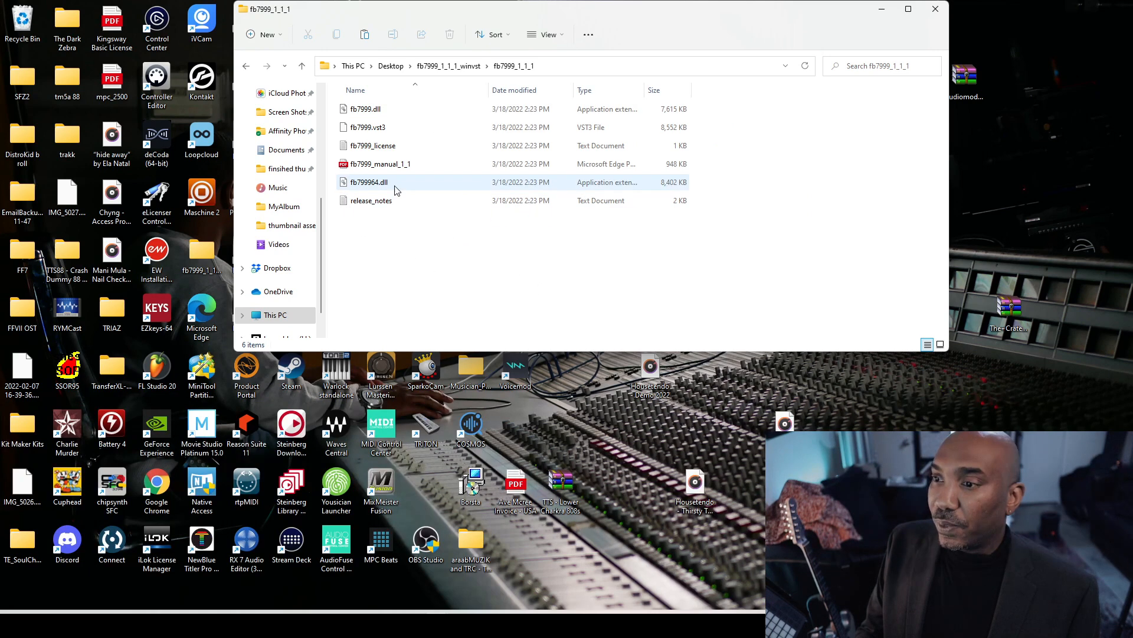
pyautogui.click(740, 232)
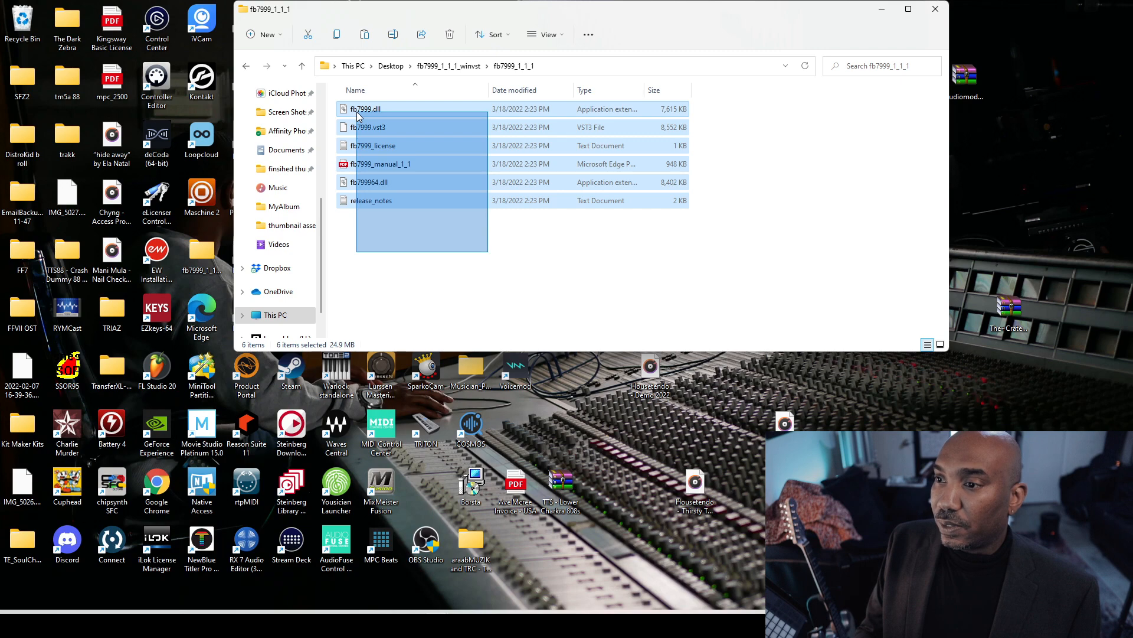
# Step: Go to C:\Program Files\VSTPlugins and bring up its context menu
pyautogui.click(275, 315)
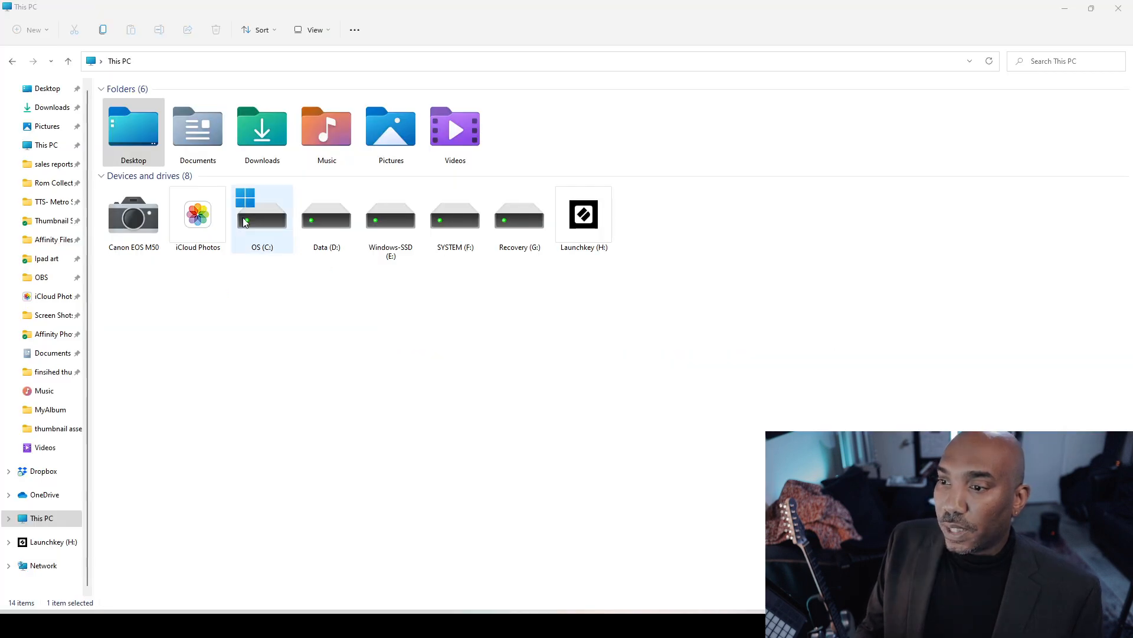
pyautogui.doubleClick(261, 213)
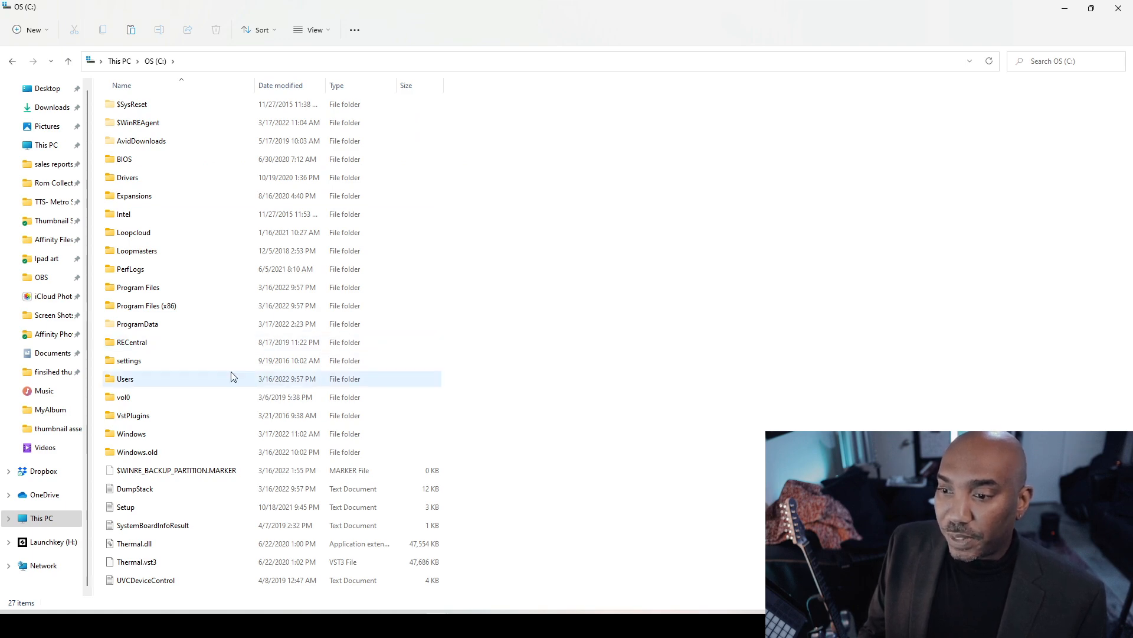
pyautogui.doubleClick(137, 287)
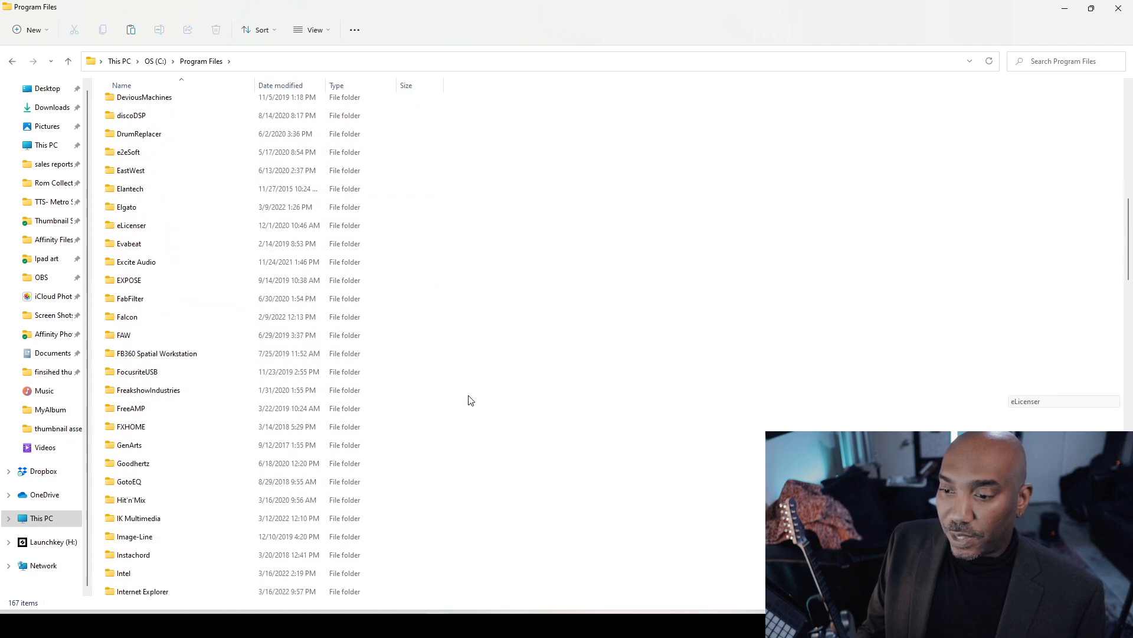
pyautogui.scroll(-3)
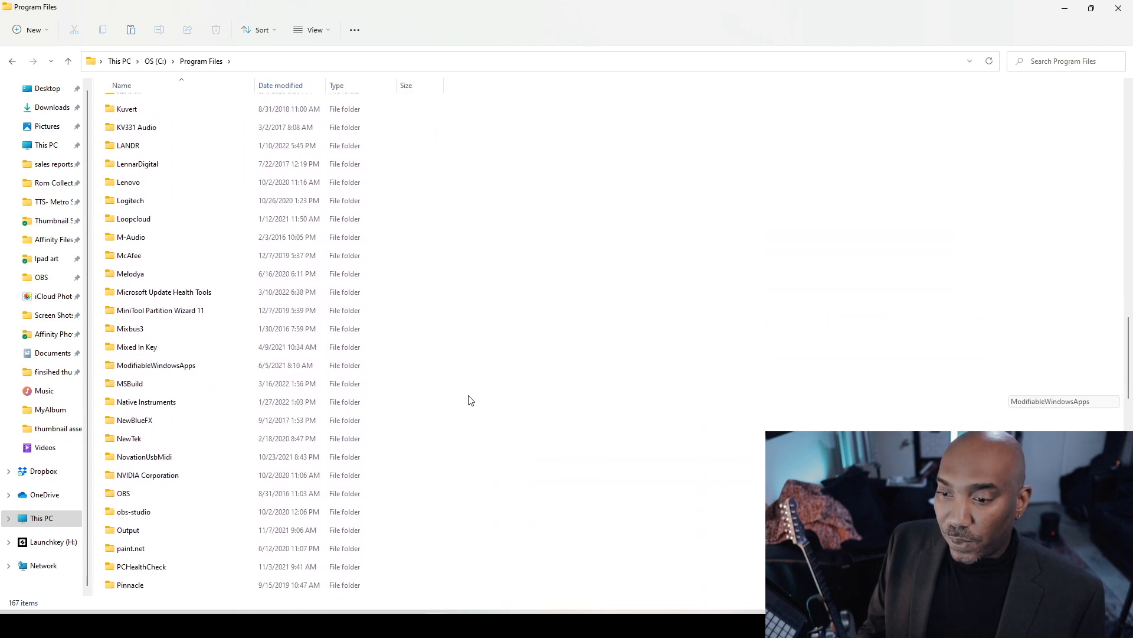
pyautogui.scroll(-3)
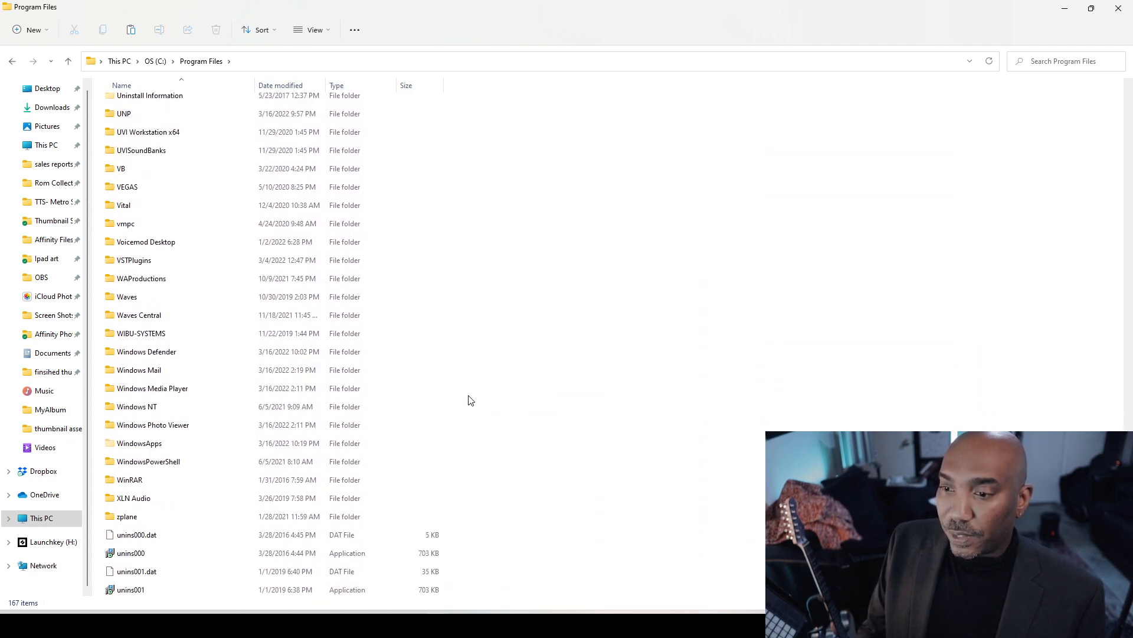
pyautogui.doubleClick(134, 260)
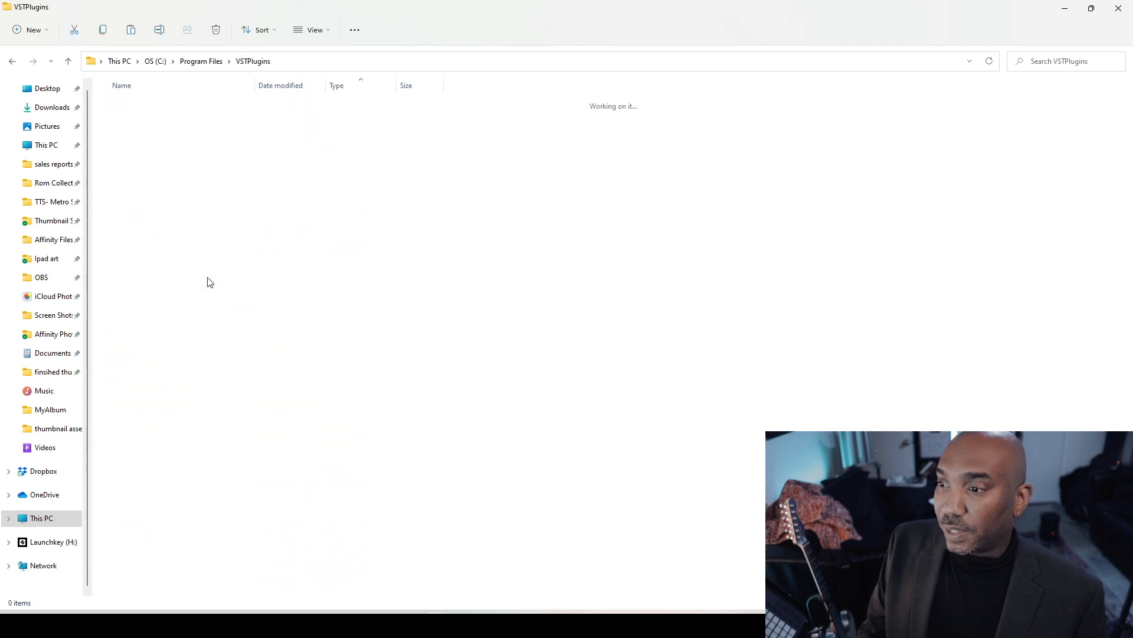
pyautogui.rightClick(687, 270)
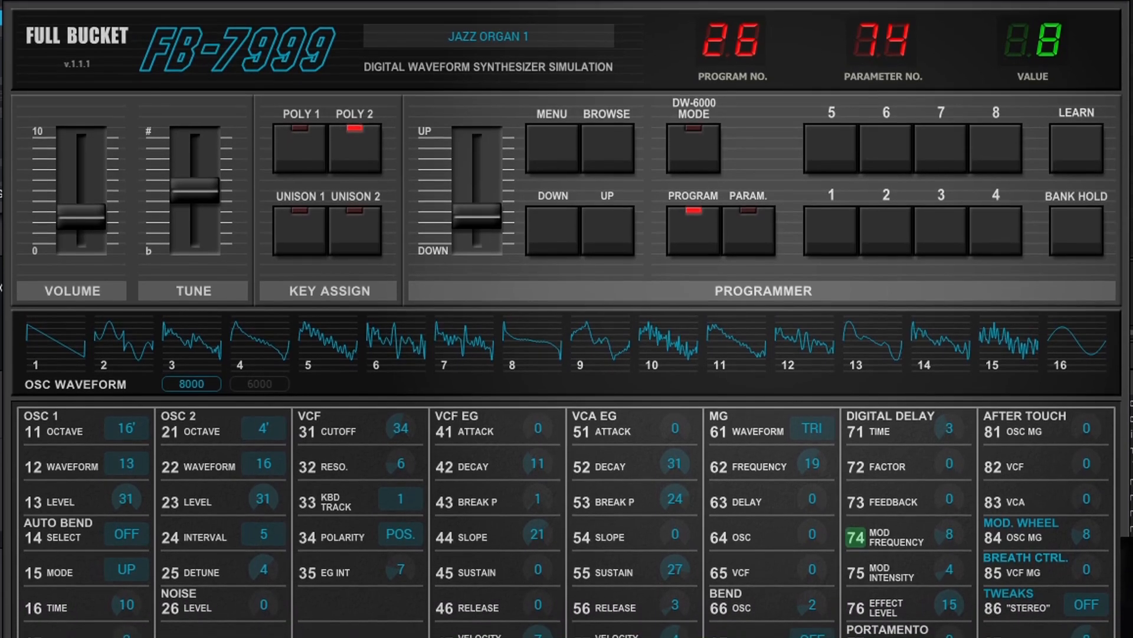
# Step: Browse FB-7999 presets on track 5 down to LOW STRINGS
pyautogui.scroll(-3)
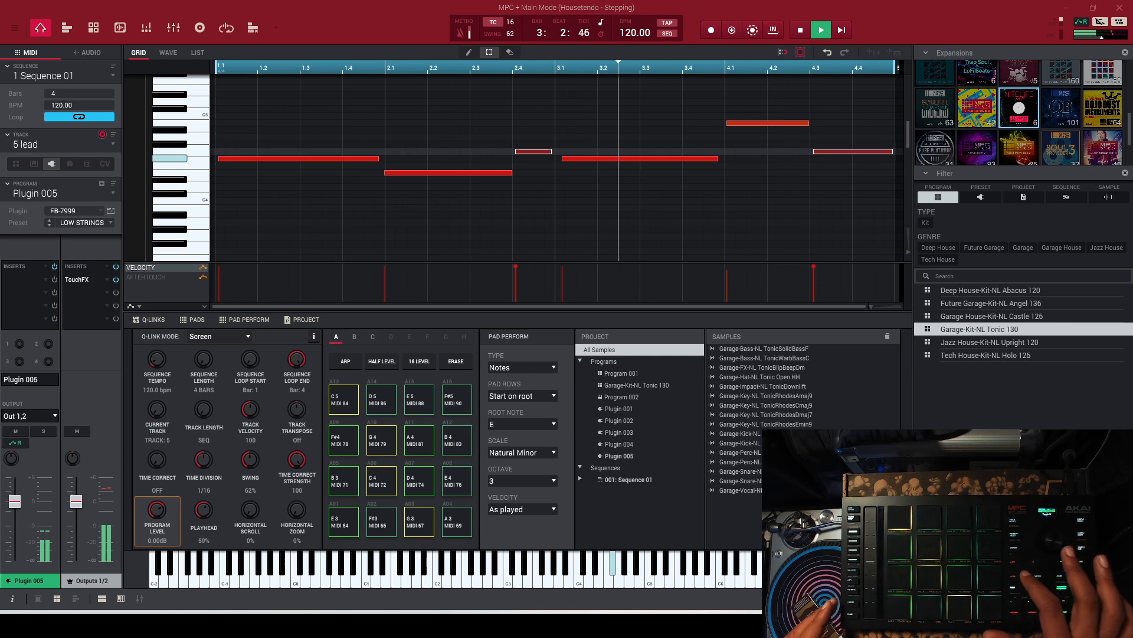
# Step: Show the Track Mute view, play the sequence, and reopen the FB-7999 editor
pyautogui.click(251, 28)
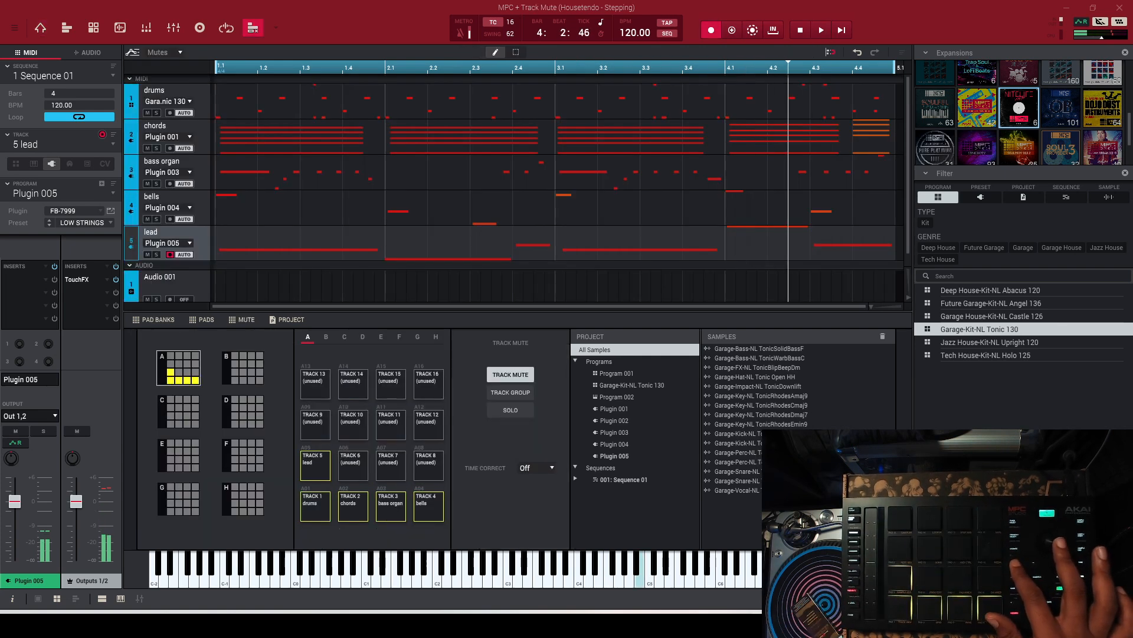
pyautogui.click(820, 30)
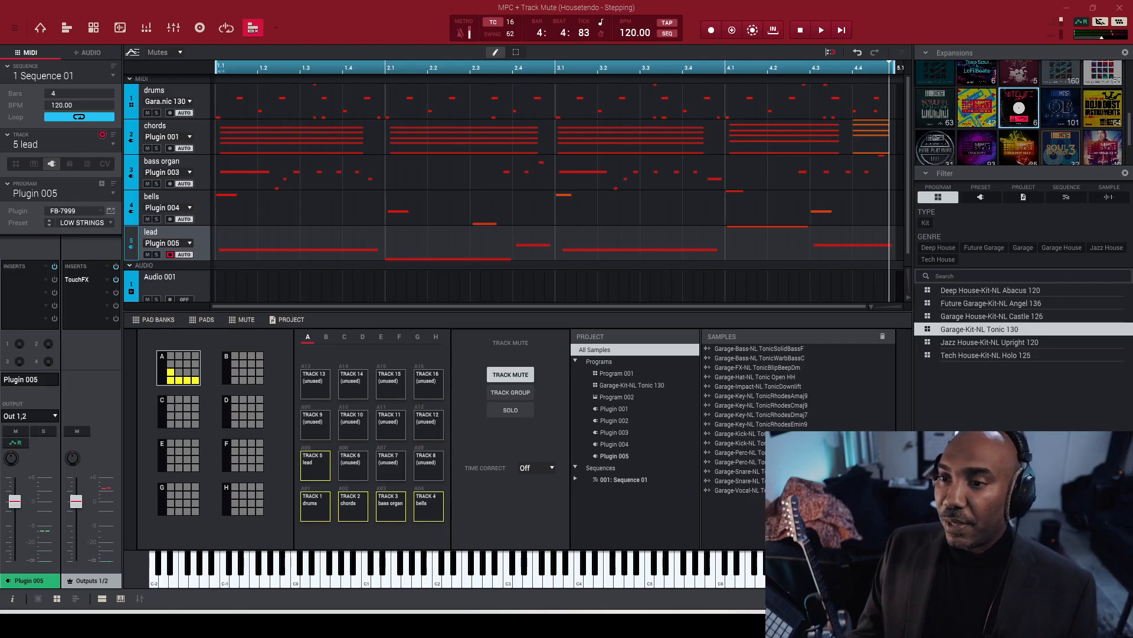
pyautogui.moveTo(112, 212)
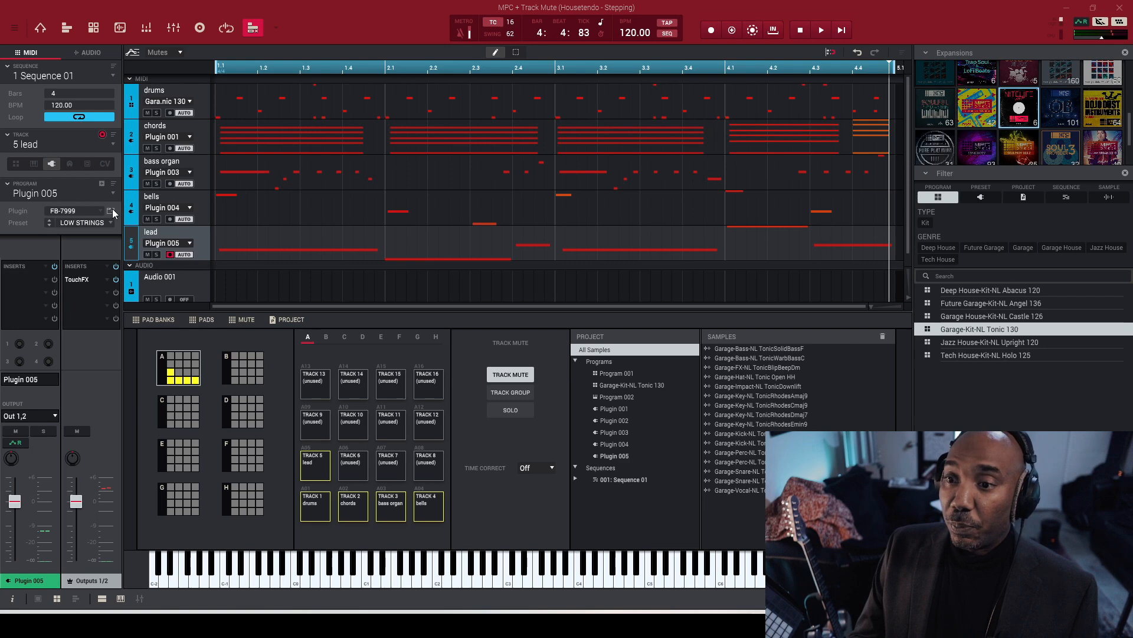
pyautogui.click(110, 210)
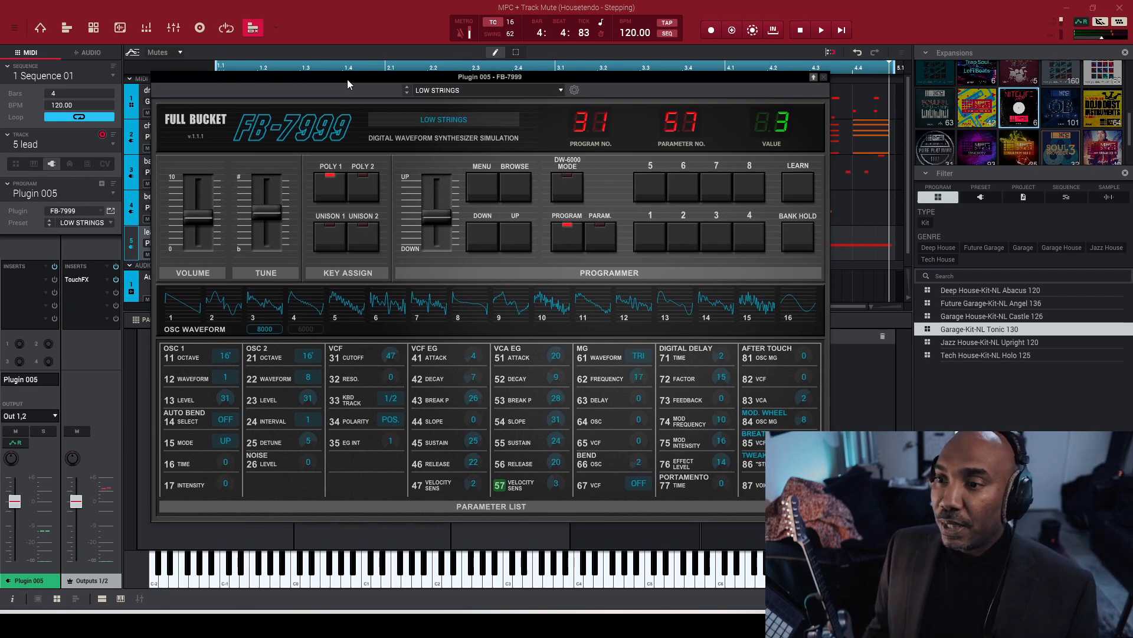
pyautogui.moveTo(330, 88)
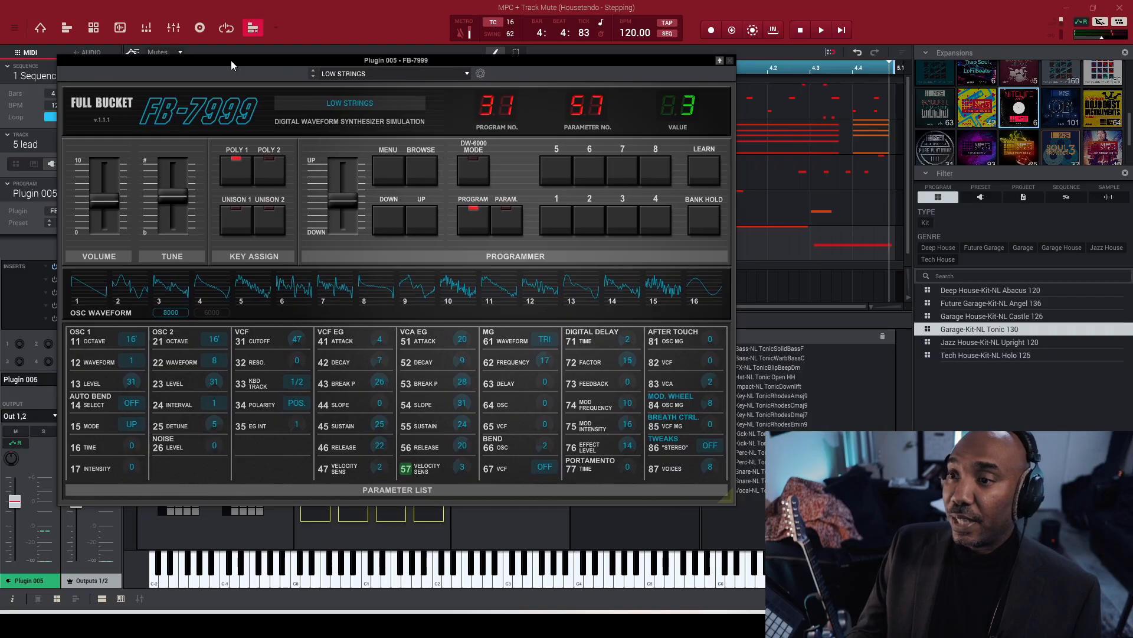
# Step: Step FB-7999's programs until SYNTH BASS 2 (program 67) loads
pyautogui.click(39, 28)
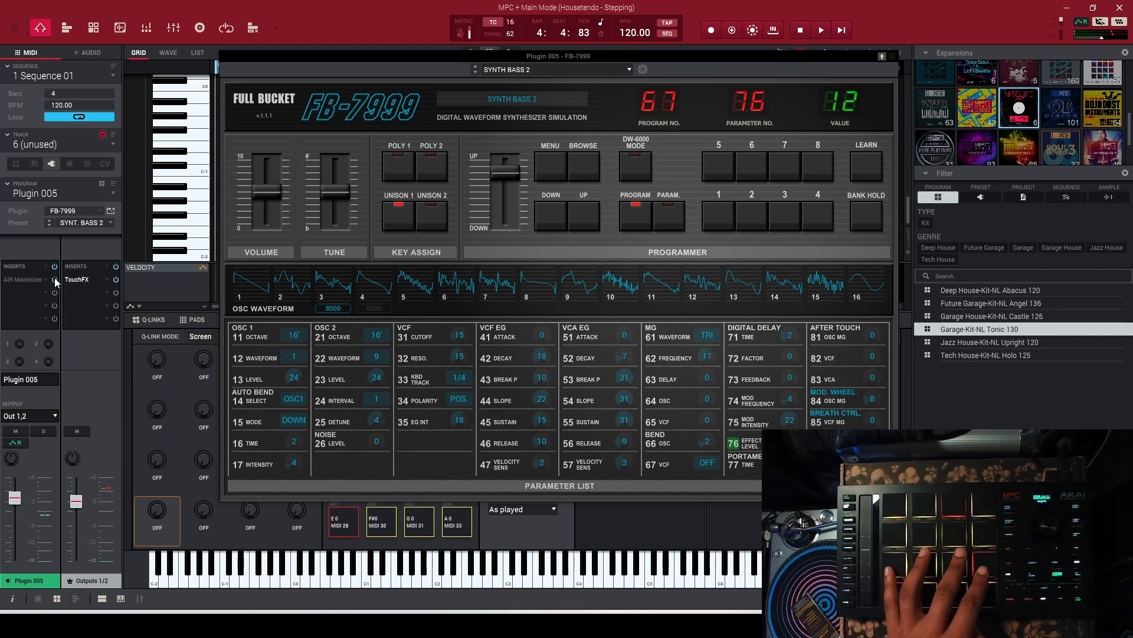
# Step: Select the chords track to show Plugin 001's FB-7999 on CHORUSED E.PIANO
pyautogui.click(24, 280)
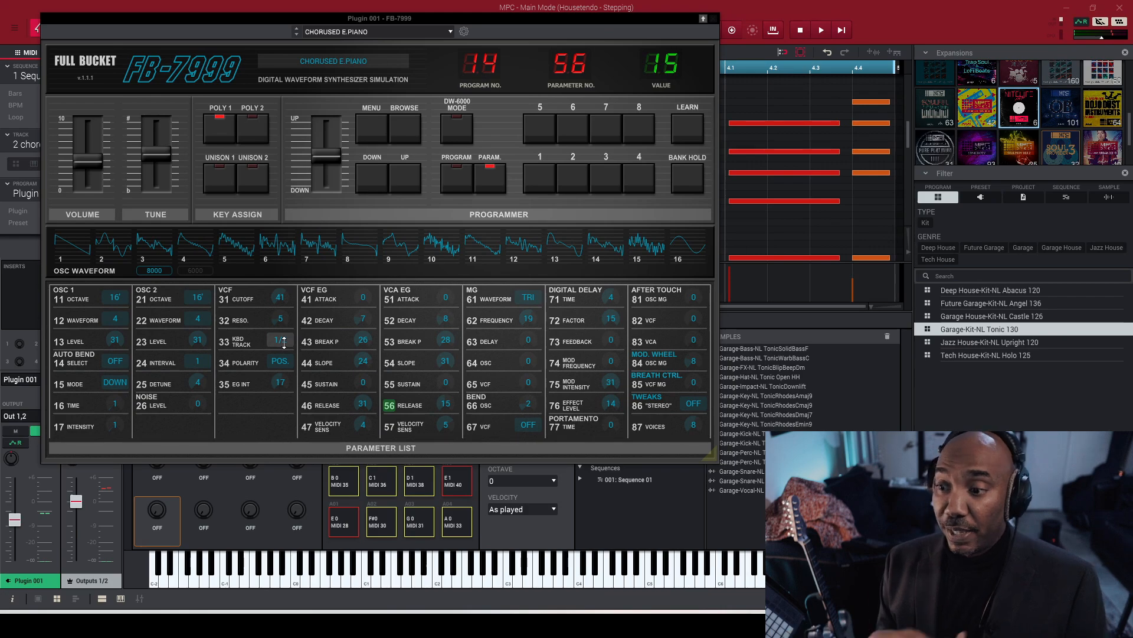
# Step: Give OSC 2 waveform 11, level 18, detune 5, and set Auto Bend Mode to UP
pyautogui.click(282, 338)
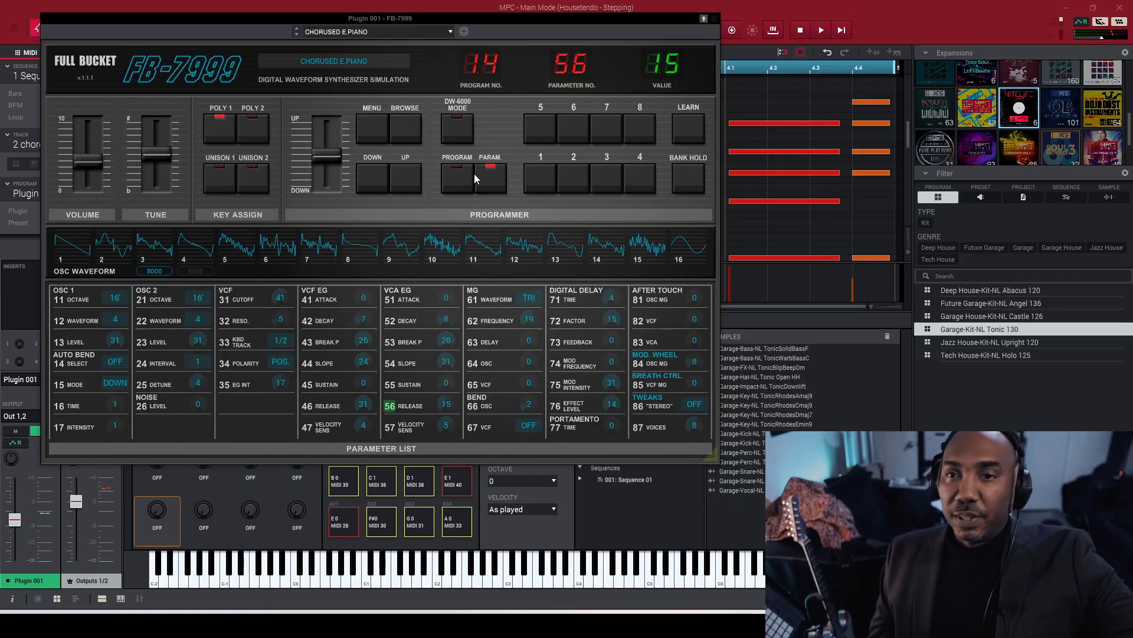
pyautogui.click(820, 30)
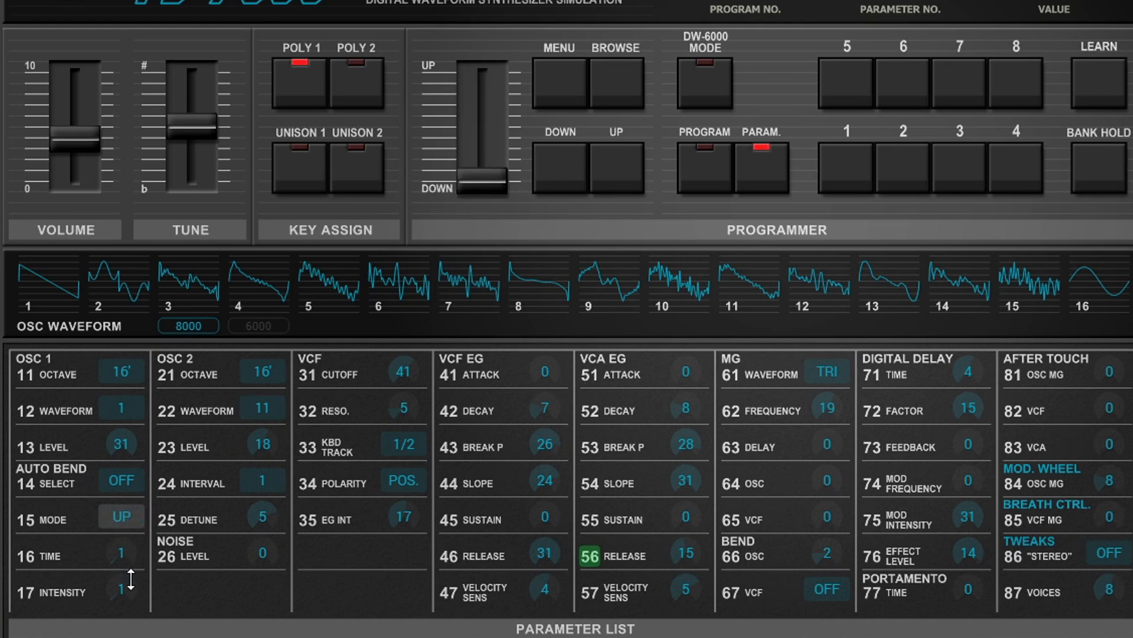
pyautogui.moveTo(208, 541)
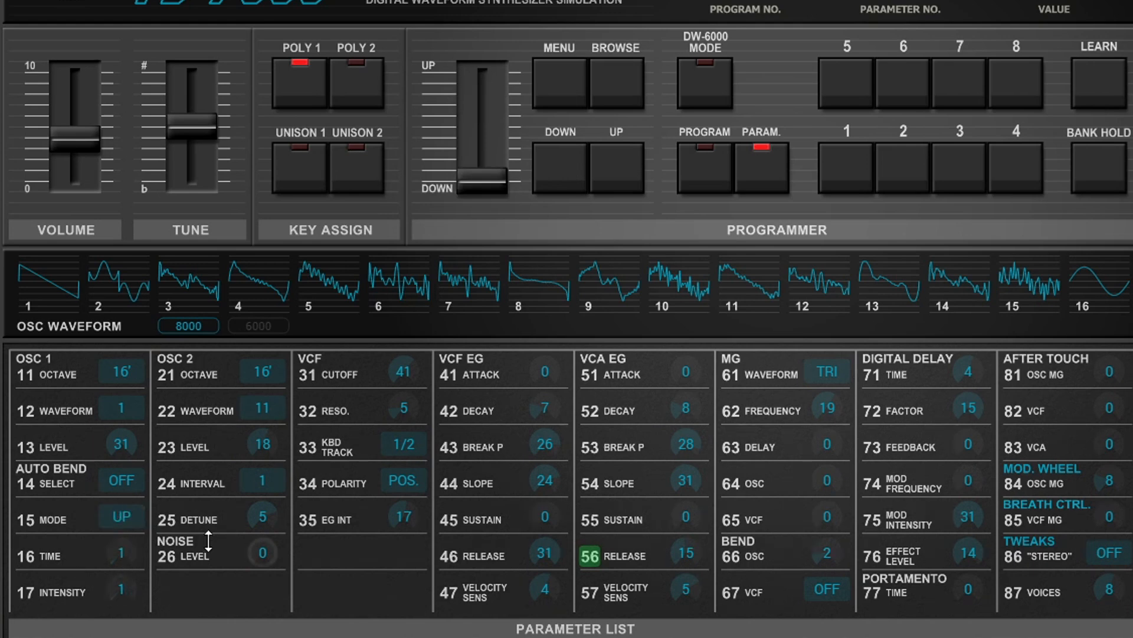
pyautogui.moveTo(186, 399)
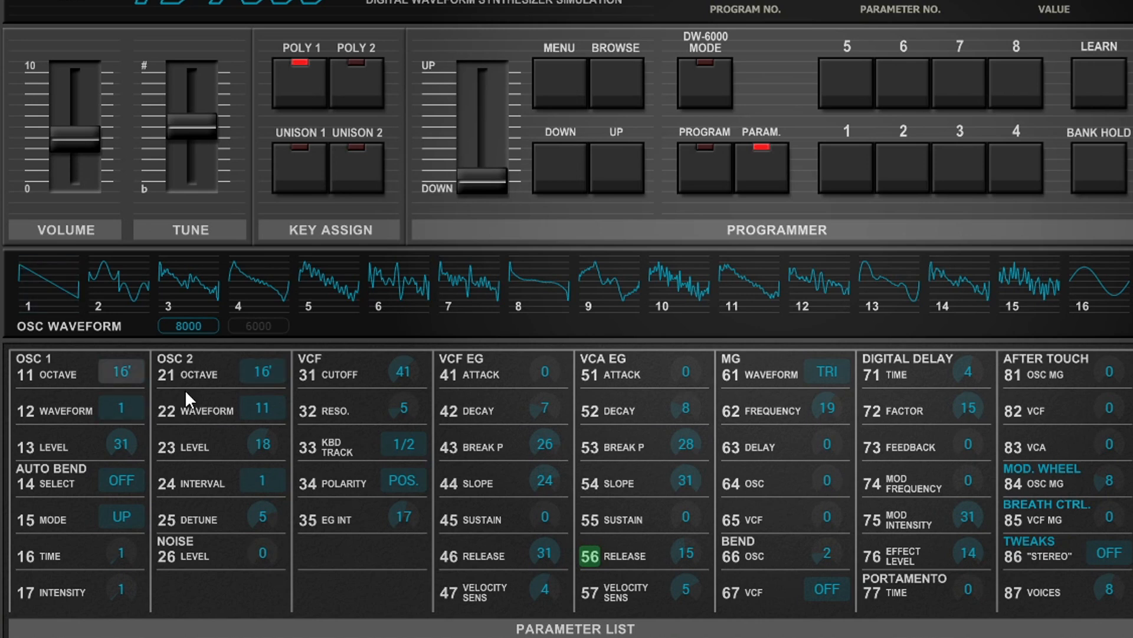
pyautogui.moveTo(122, 553)
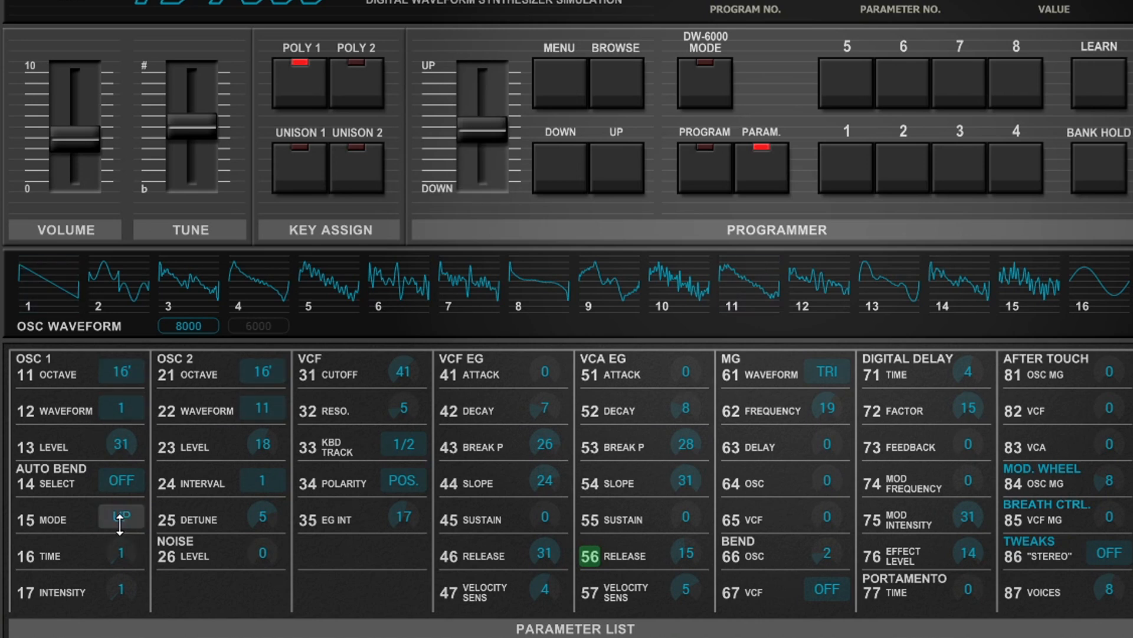
pyautogui.click(120, 518)
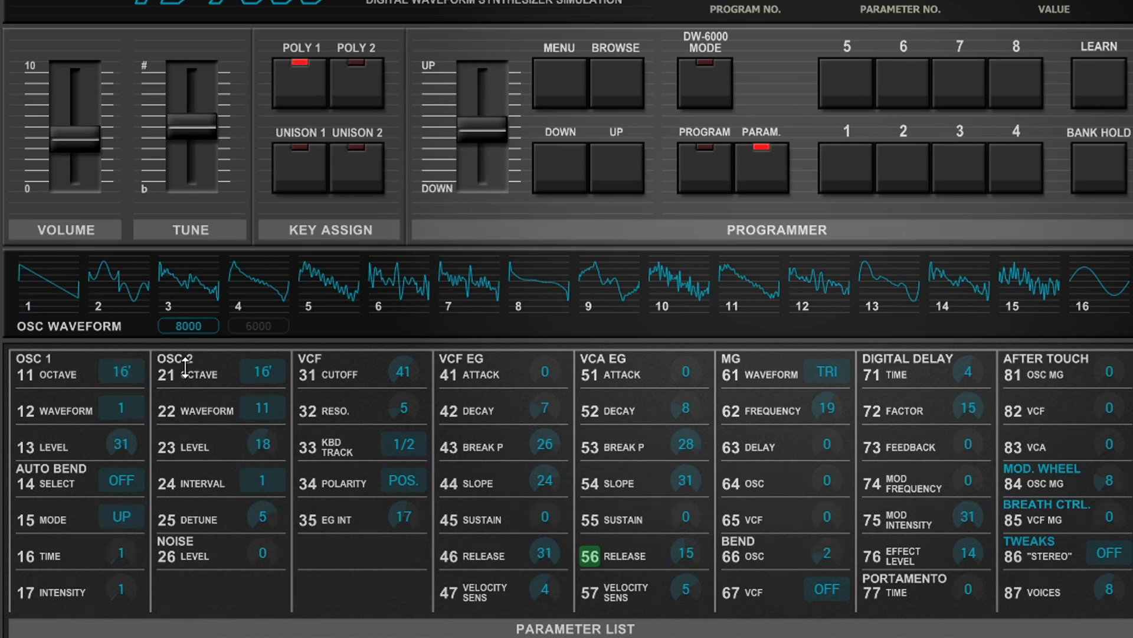
pyautogui.click(48, 284)
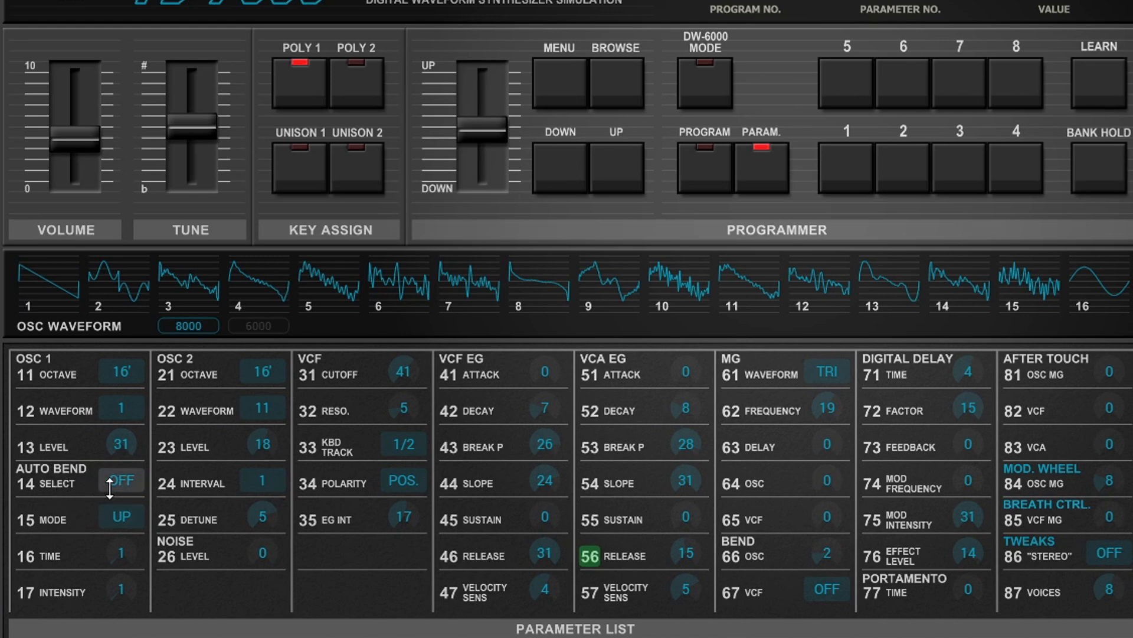
pyautogui.moveTo(101, 509)
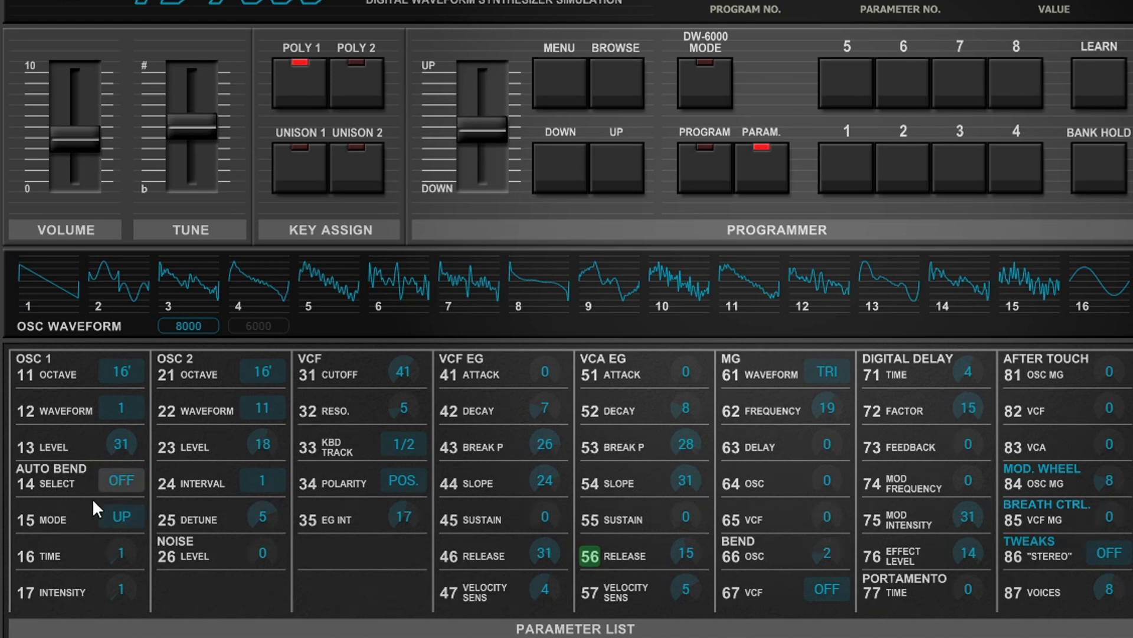
pyautogui.moveTo(32, 510)
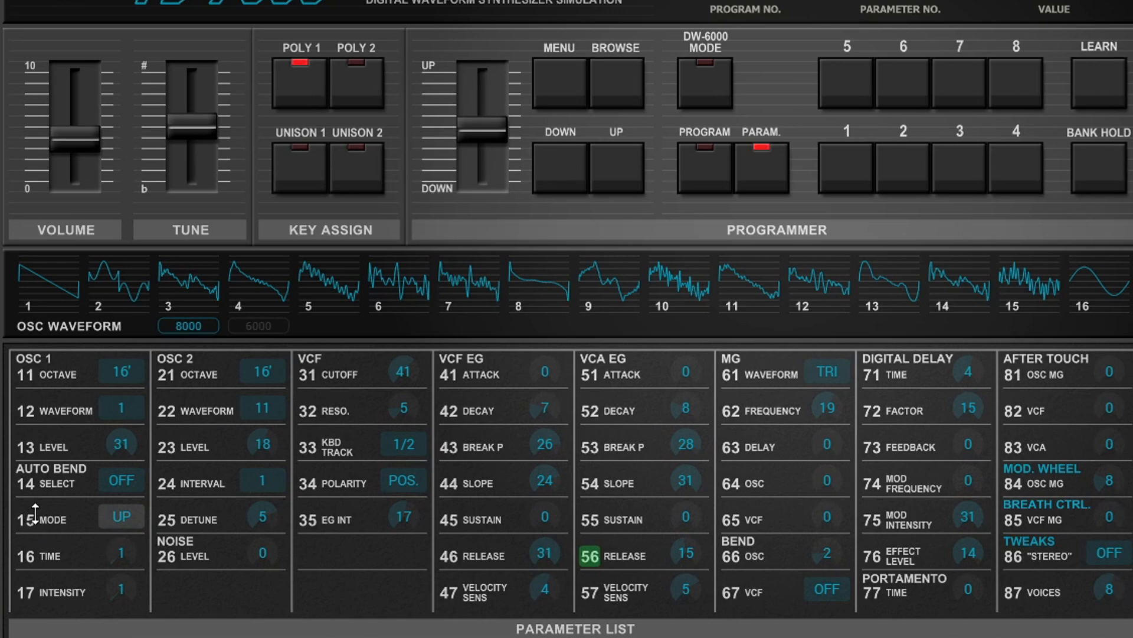
pyautogui.moveTo(45, 567)
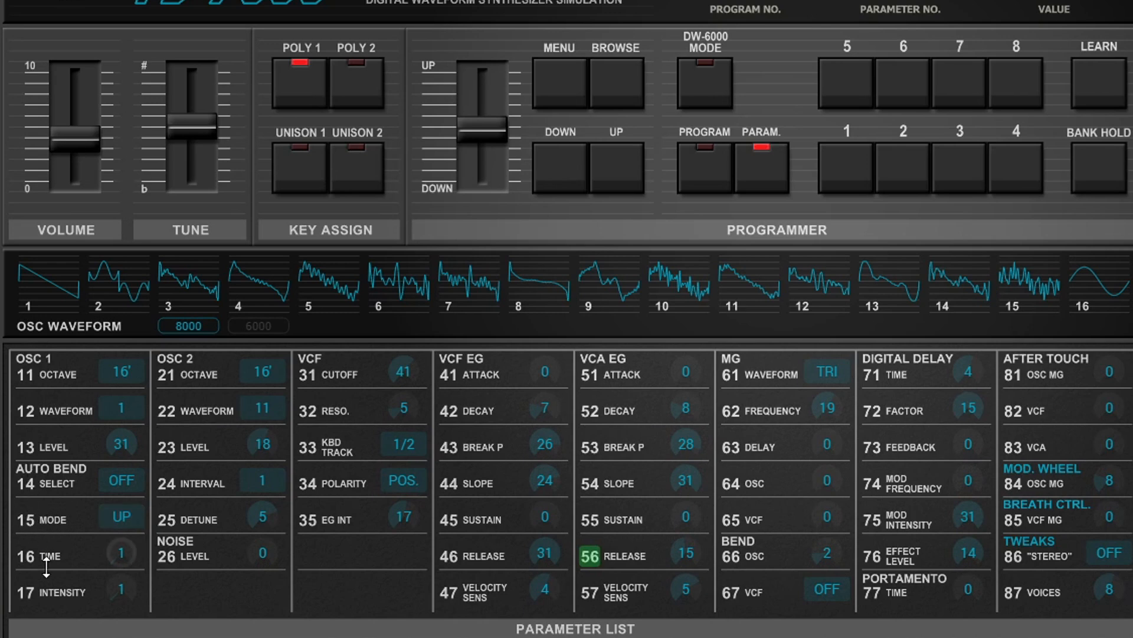
pyautogui.moveTo(74, 539)
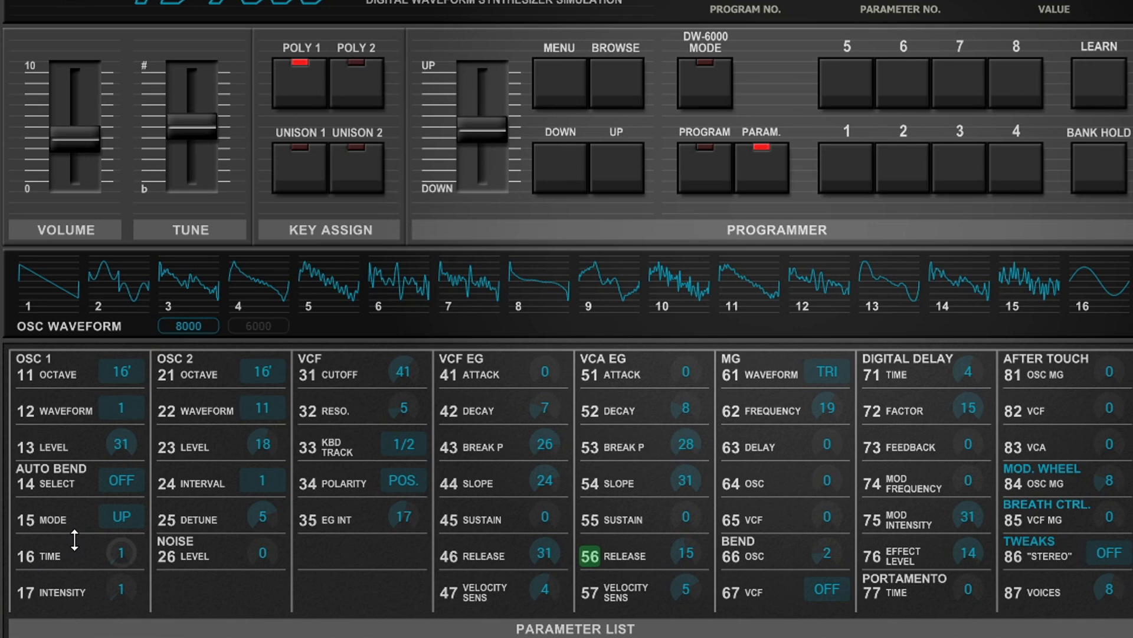
pyautogui.moveTo(100, 554)
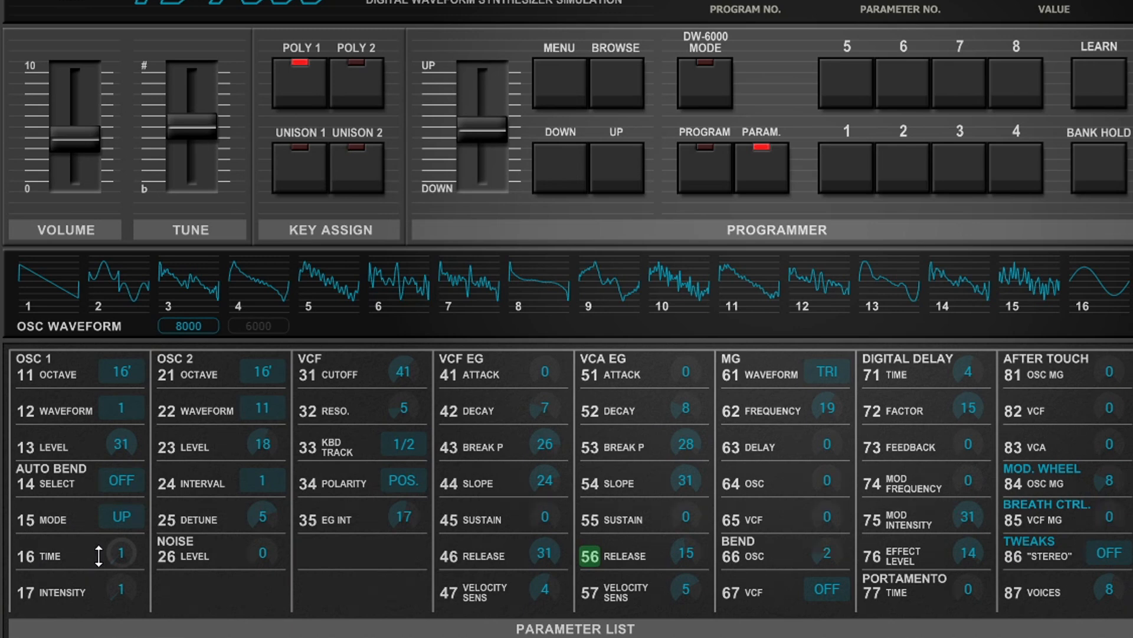
pyautogui.moveTo(394, 399)
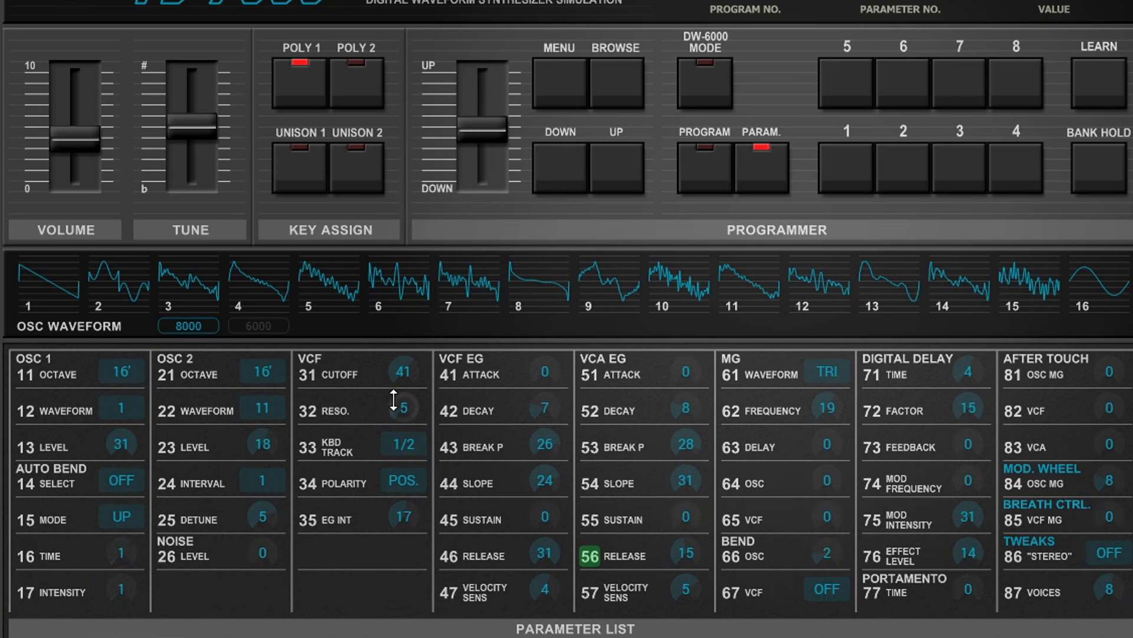
pyautogui.moveTo(387, 371)
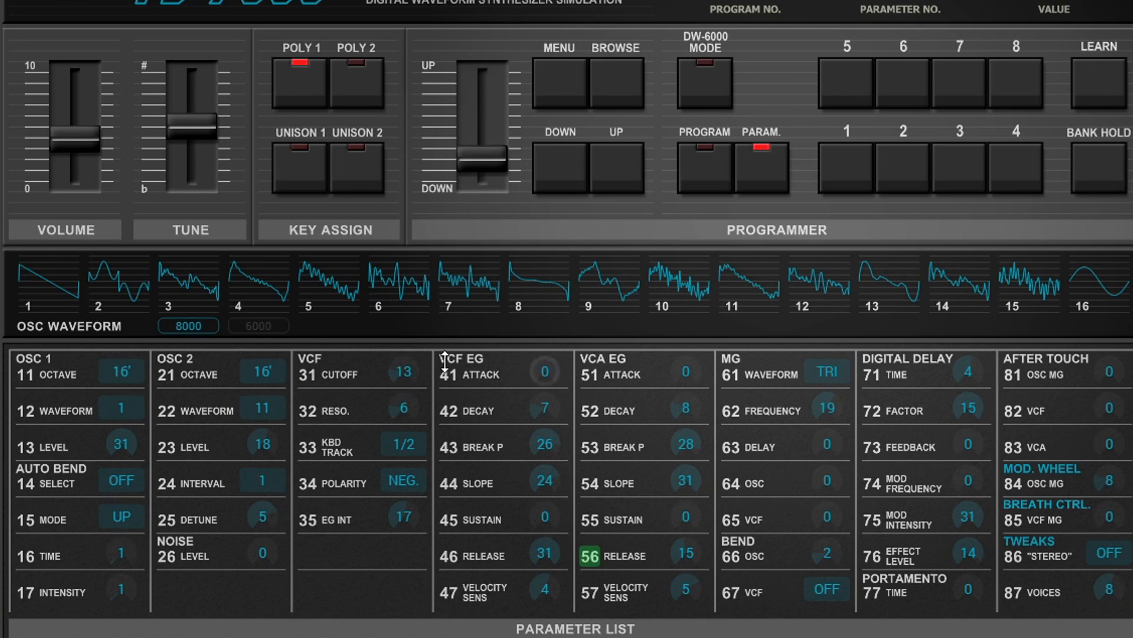
pyautogui.moveTo(477, 358)
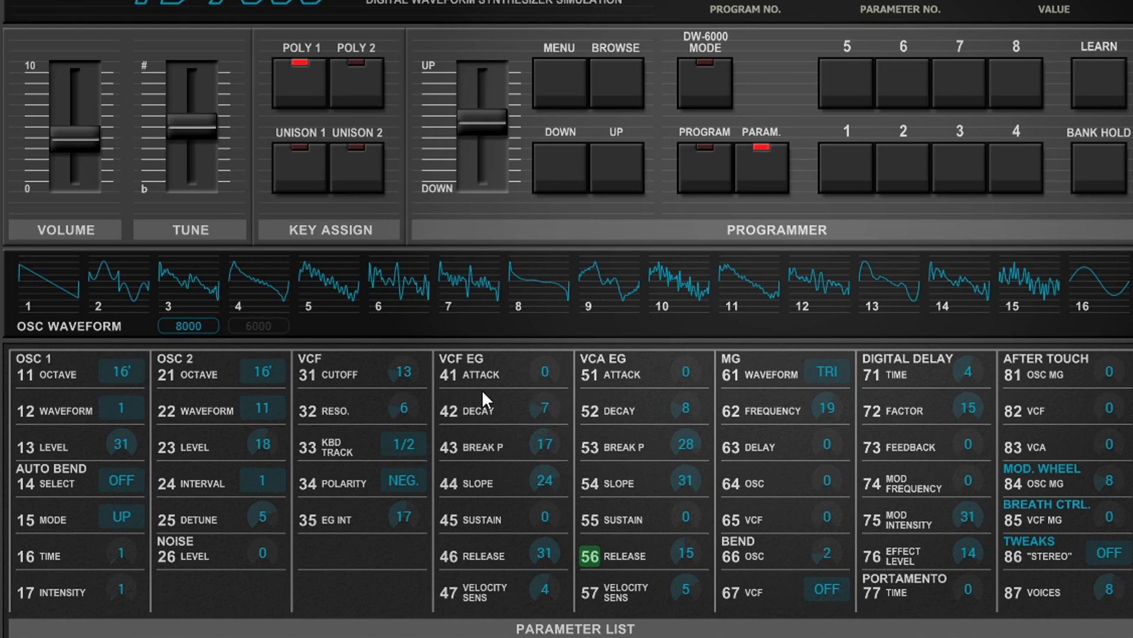
pyautogui.moveTo(690, 376)
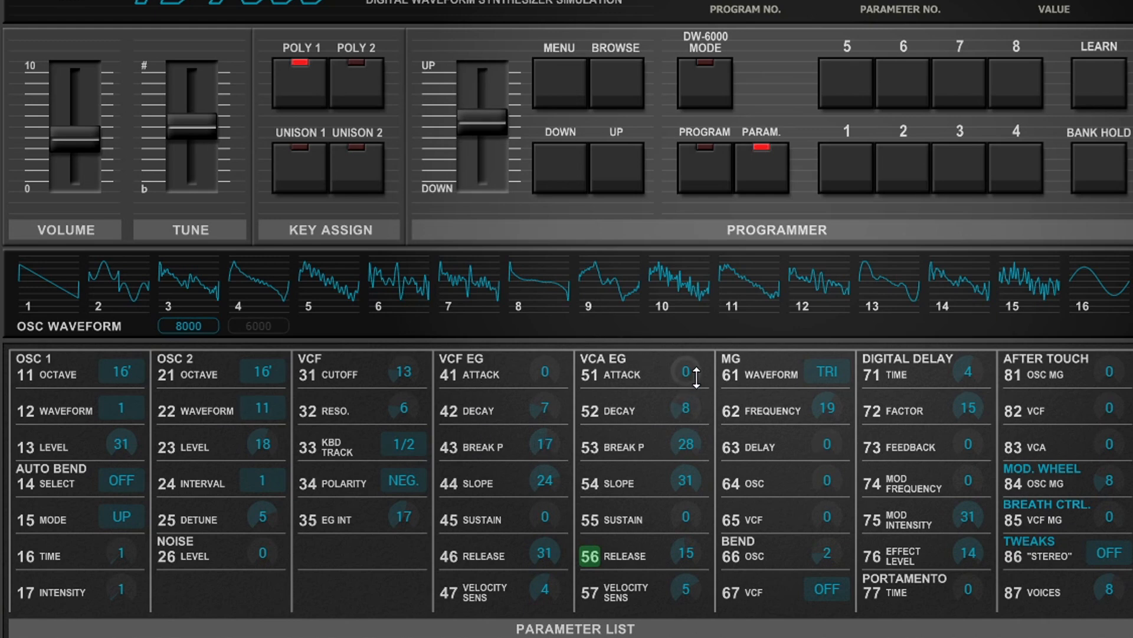
pyautogui.moveTo(675, 384)
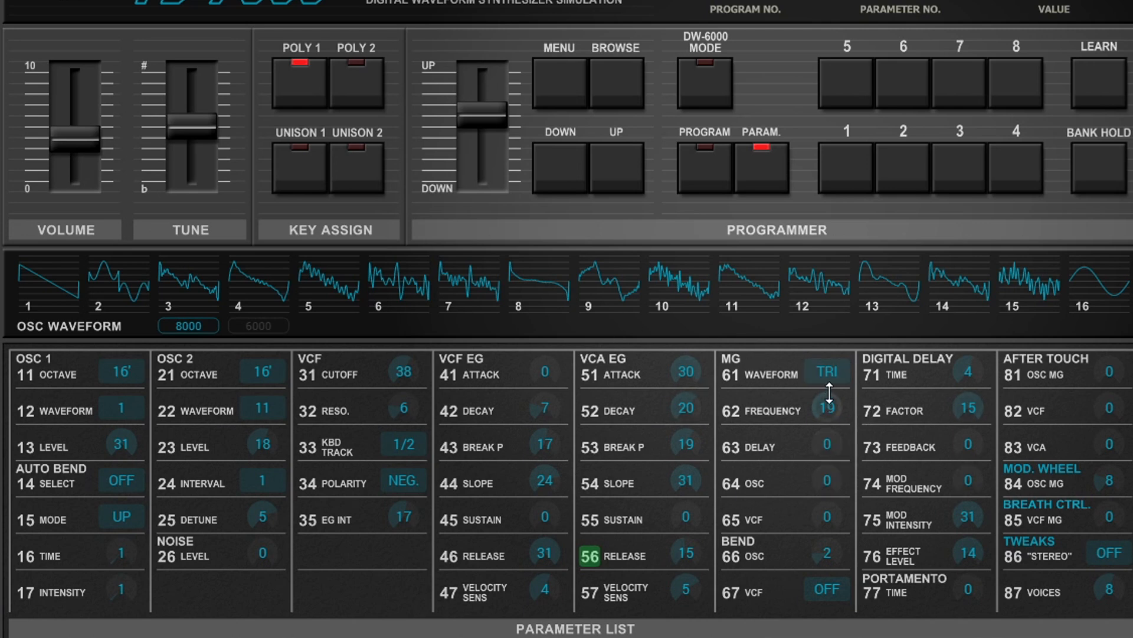
# Step: Change the MG Waveform from triangle to RAMP
pyautogui.click(827, 374)
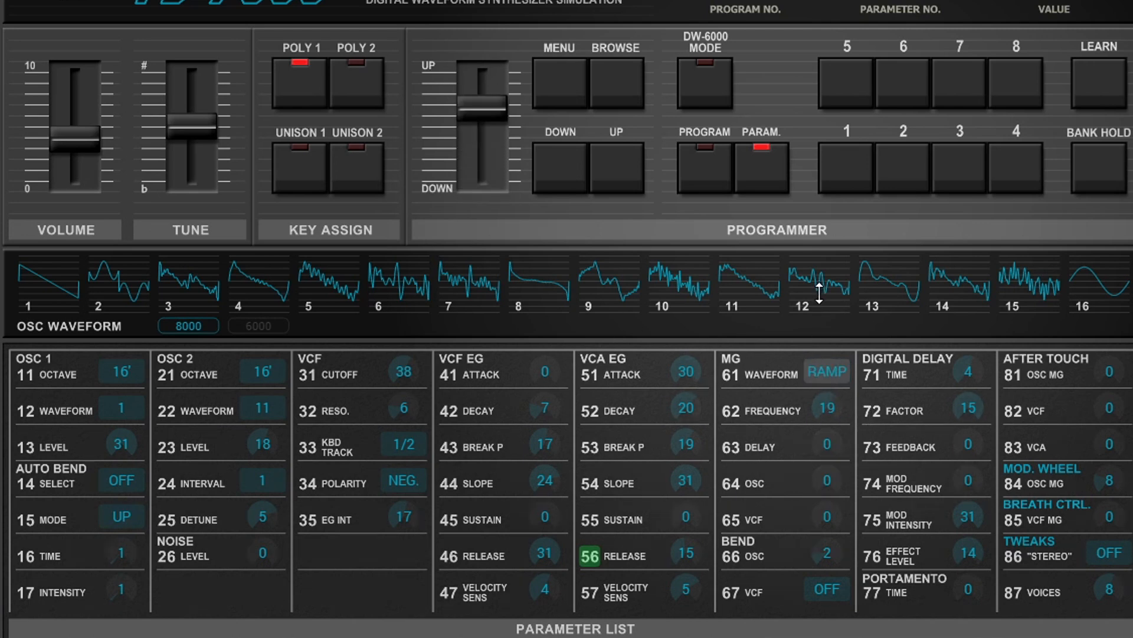